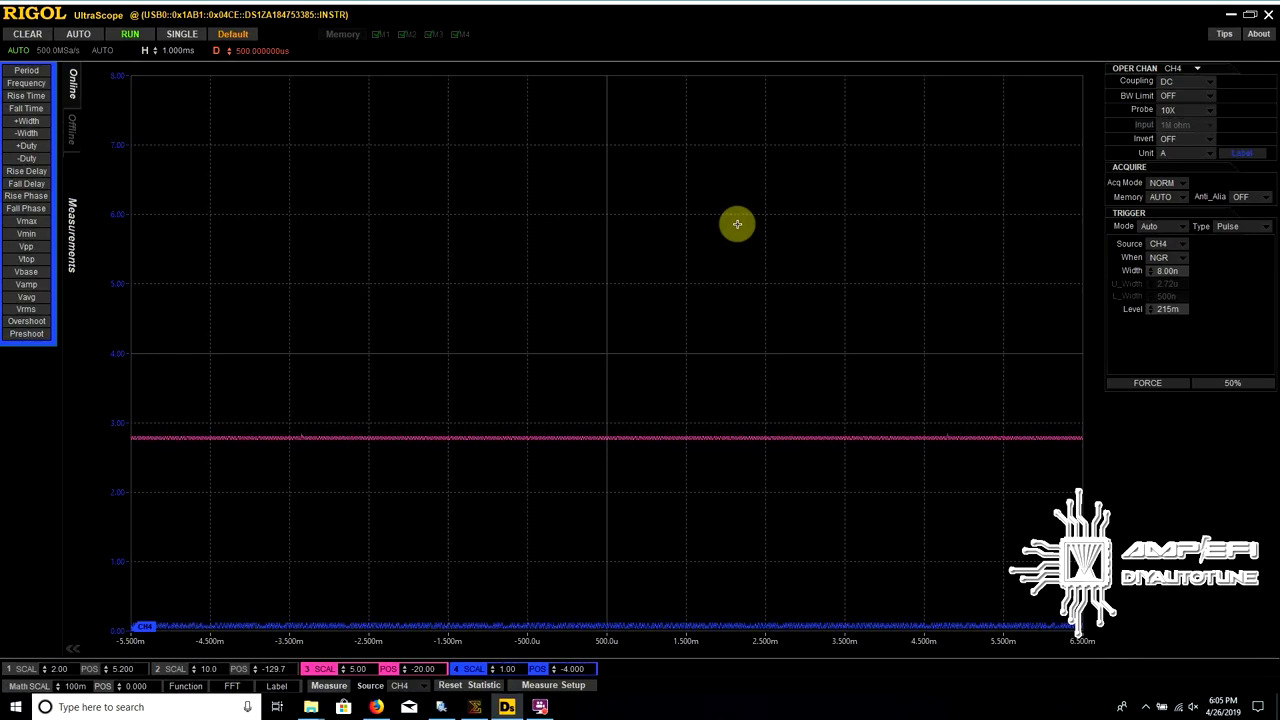
pyautogui.moveTo(452, 364)
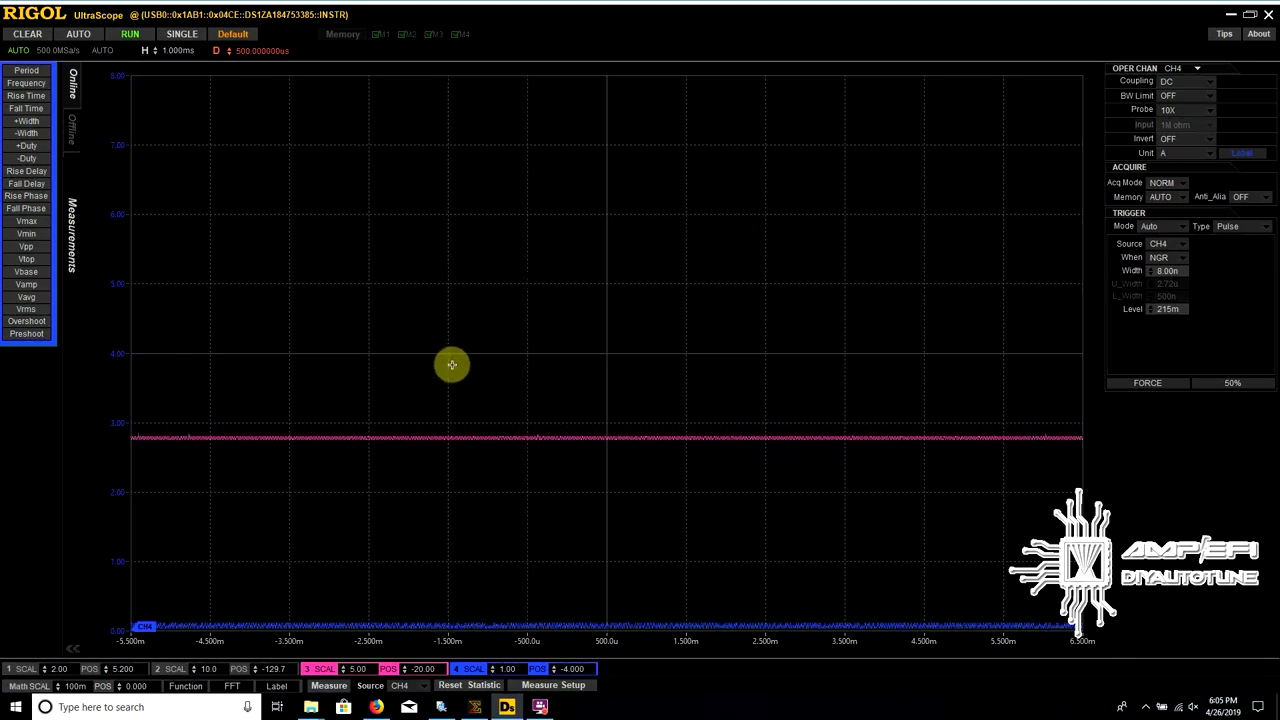
pyautogui.moveTo(400, 440)
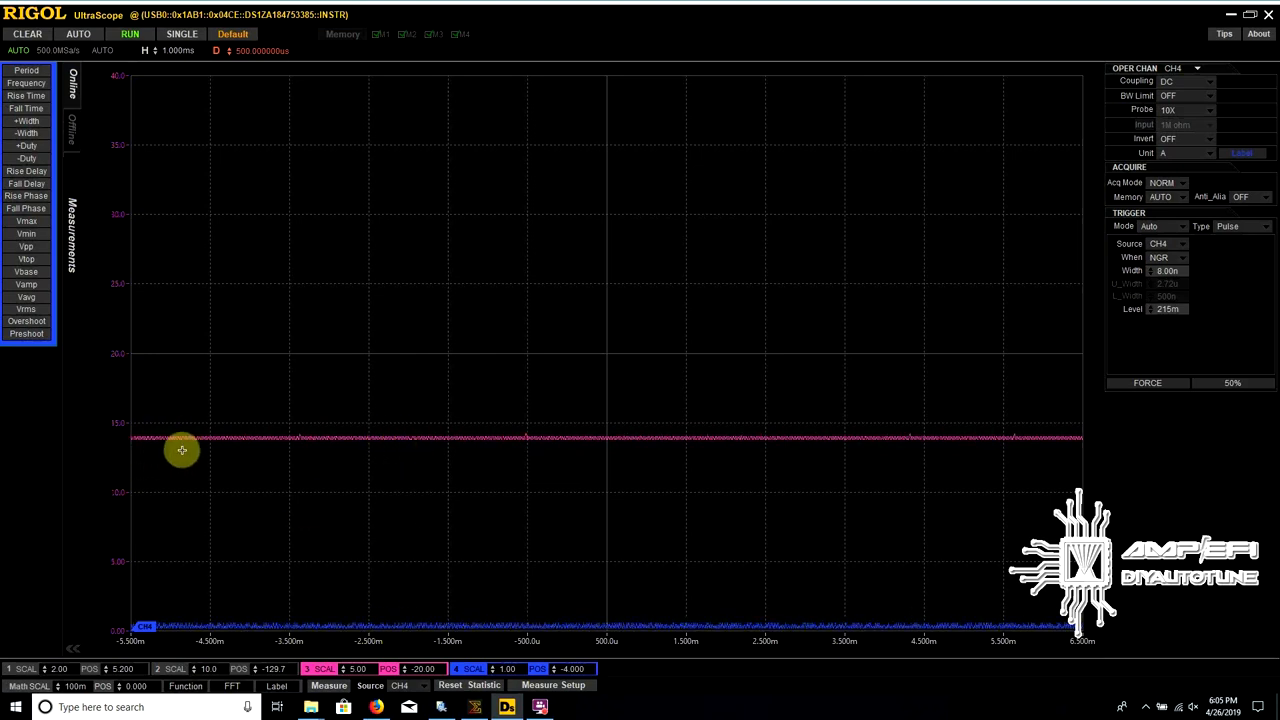
pyautogui.moveTo(226, 440)
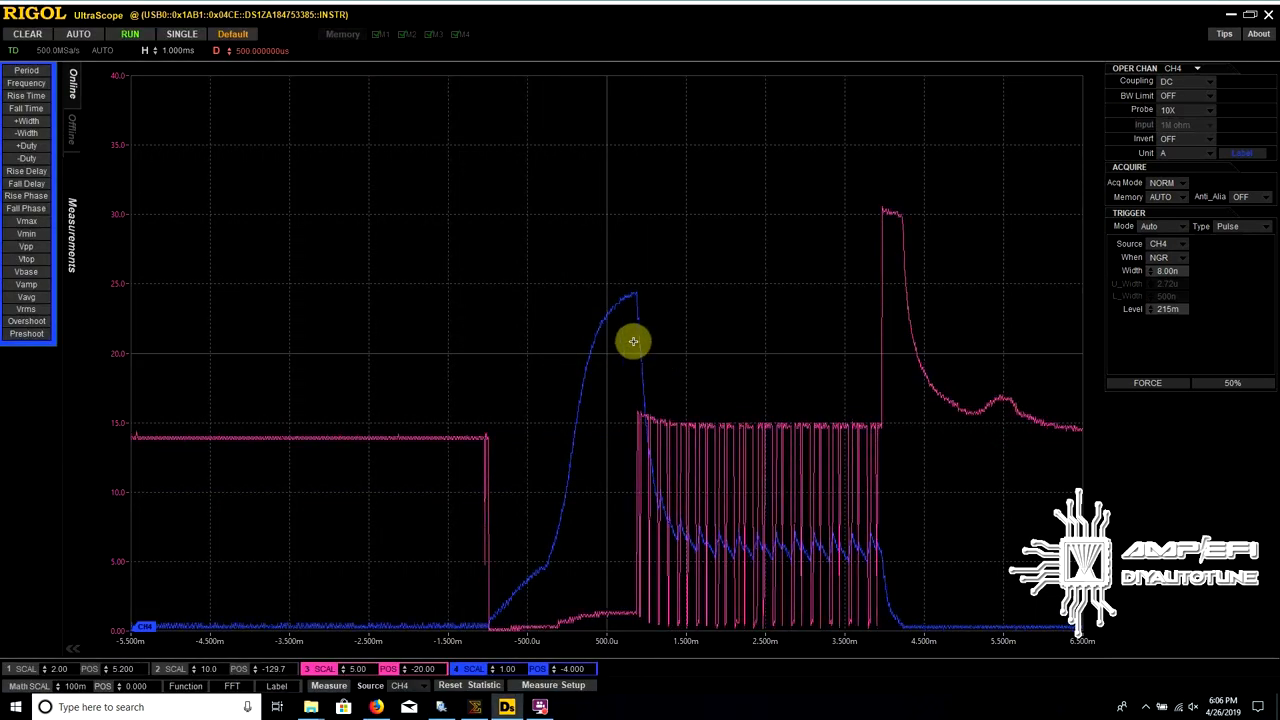
pyautogui.moveTo(244, 442)
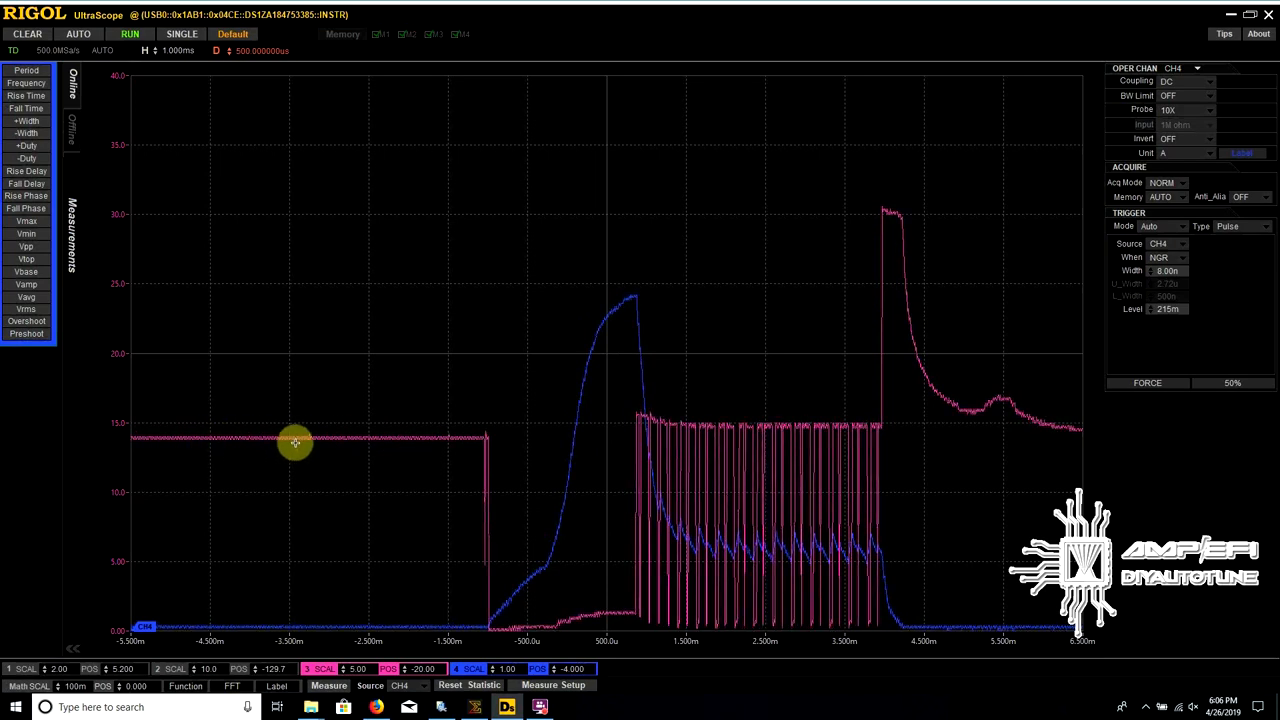
pyautogui.moveTo(210, 444)
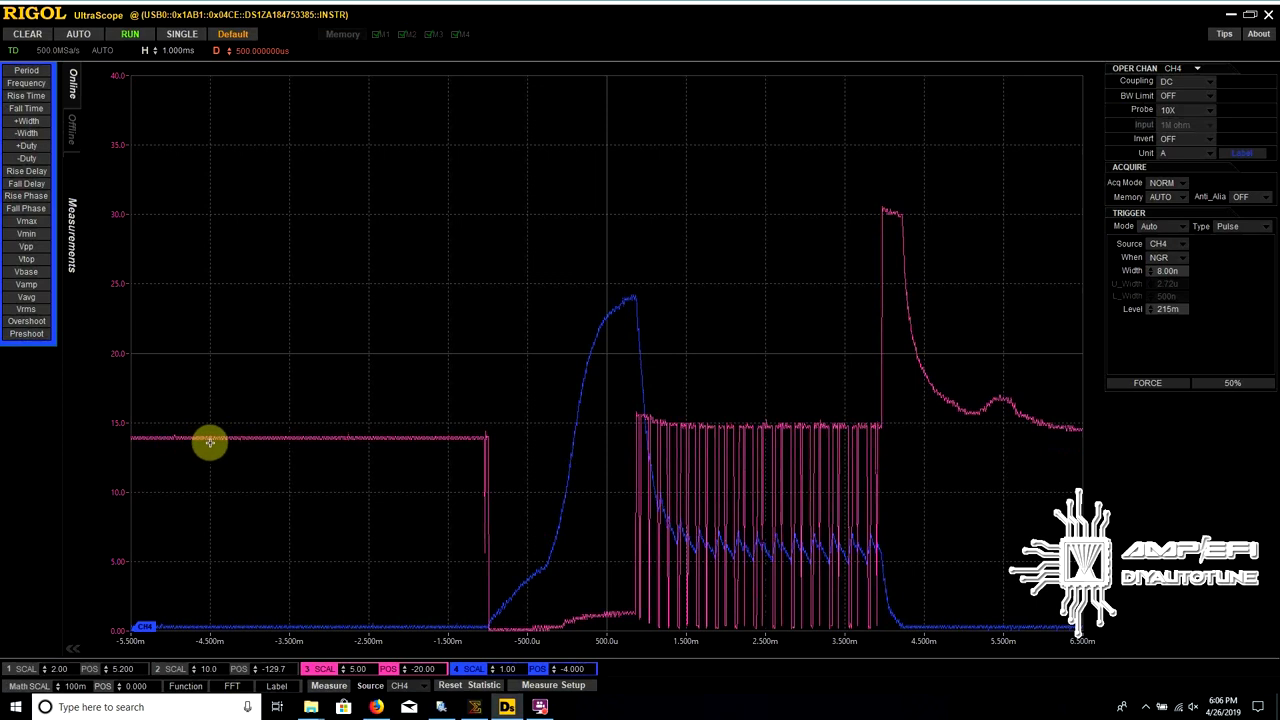
pyautogui.moveTo(448, 436)
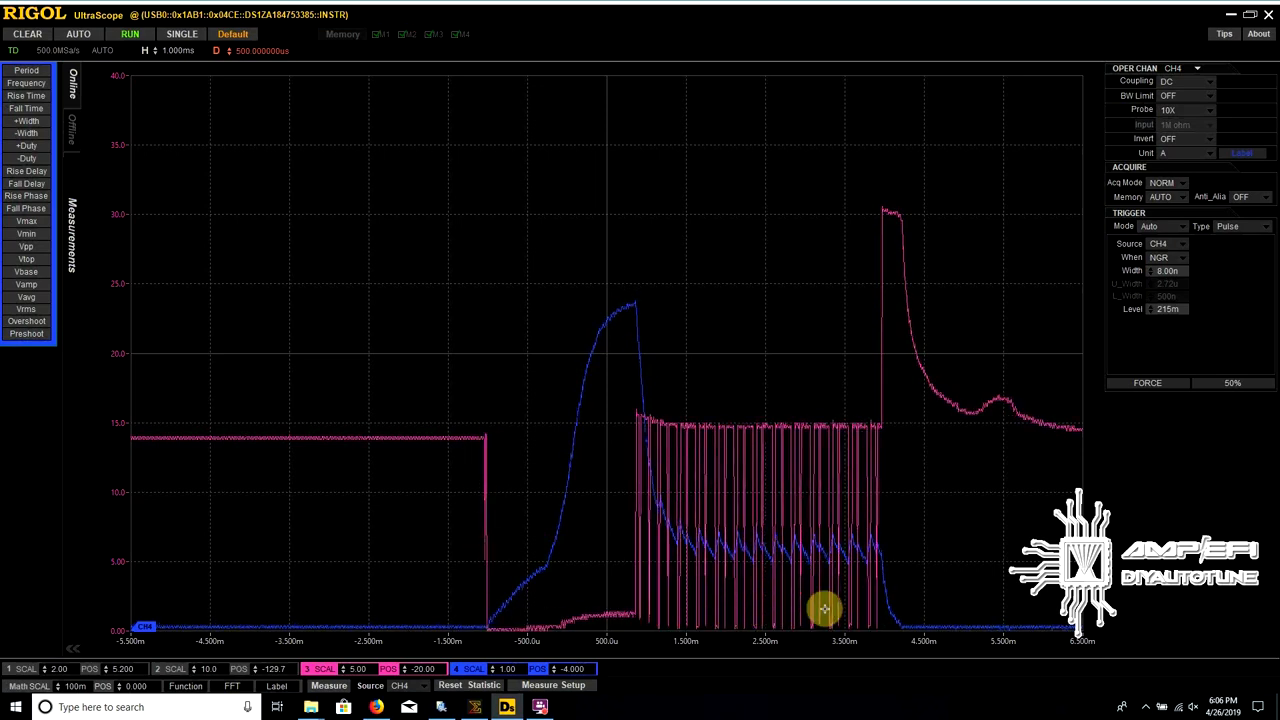
pyautogui.moveTo(884, 476)
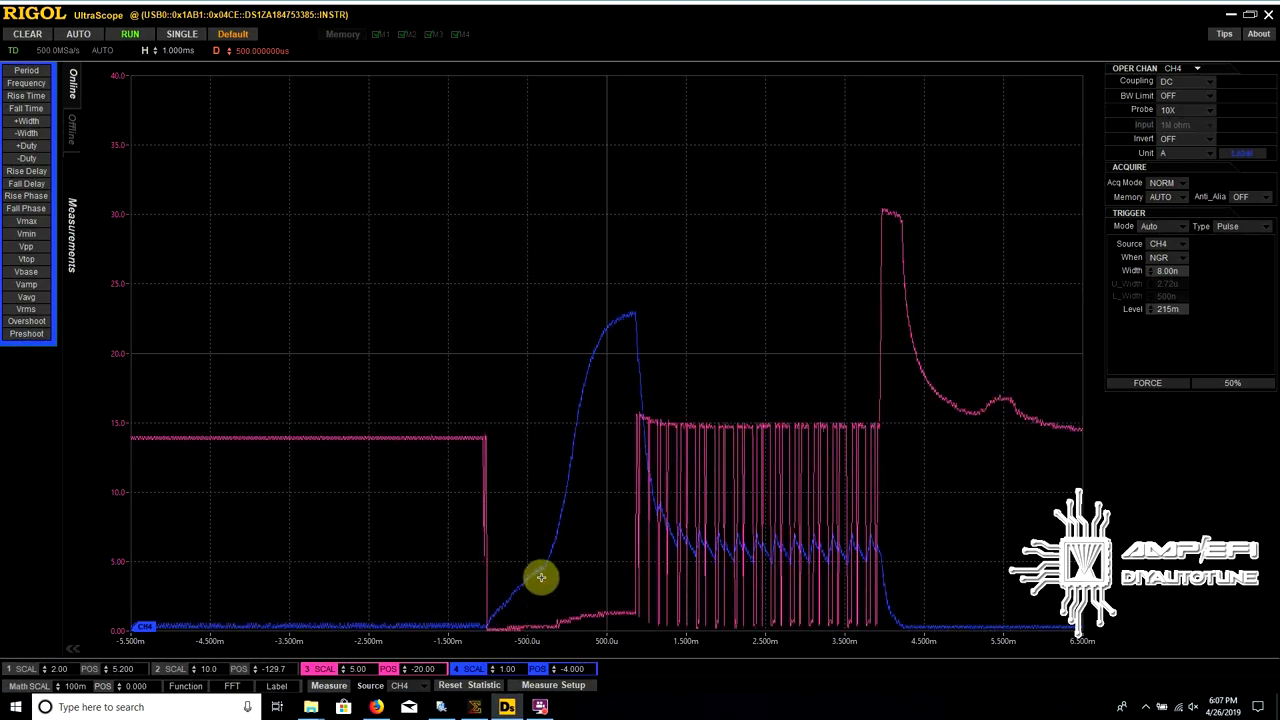
pyautogui.moveTo(338, 372)
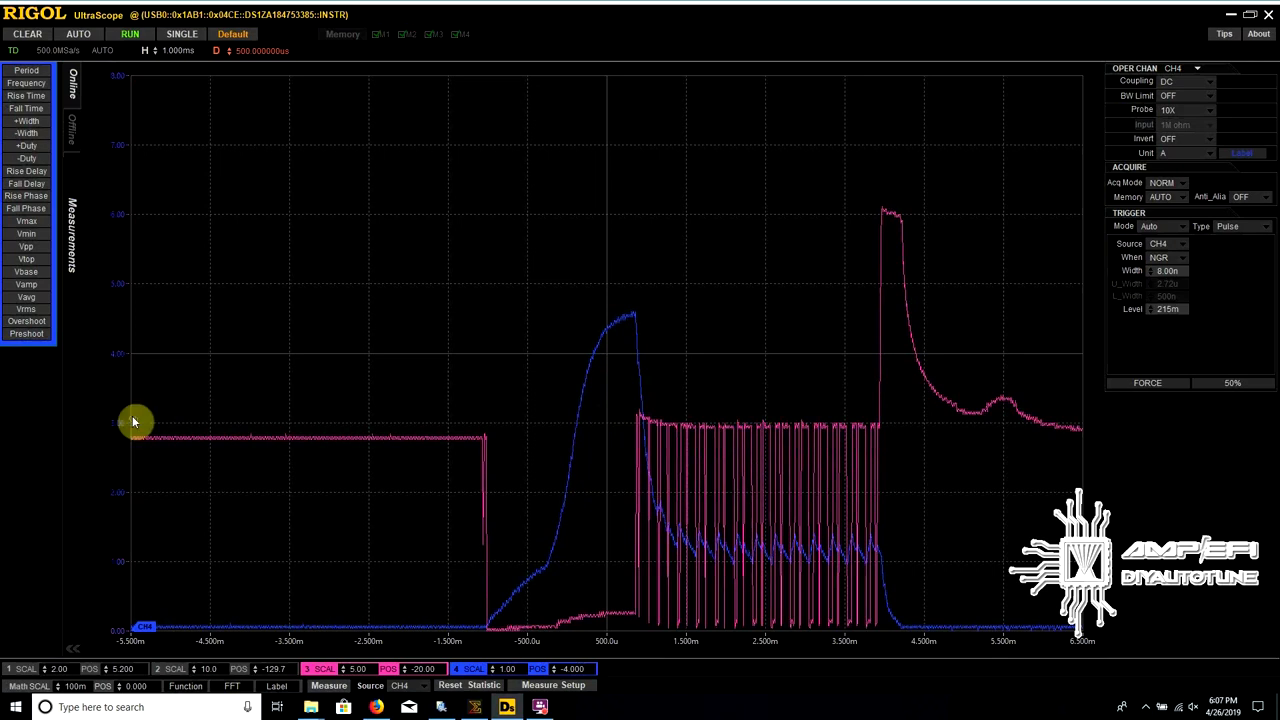
pyautogui.moveTo(612, 324)
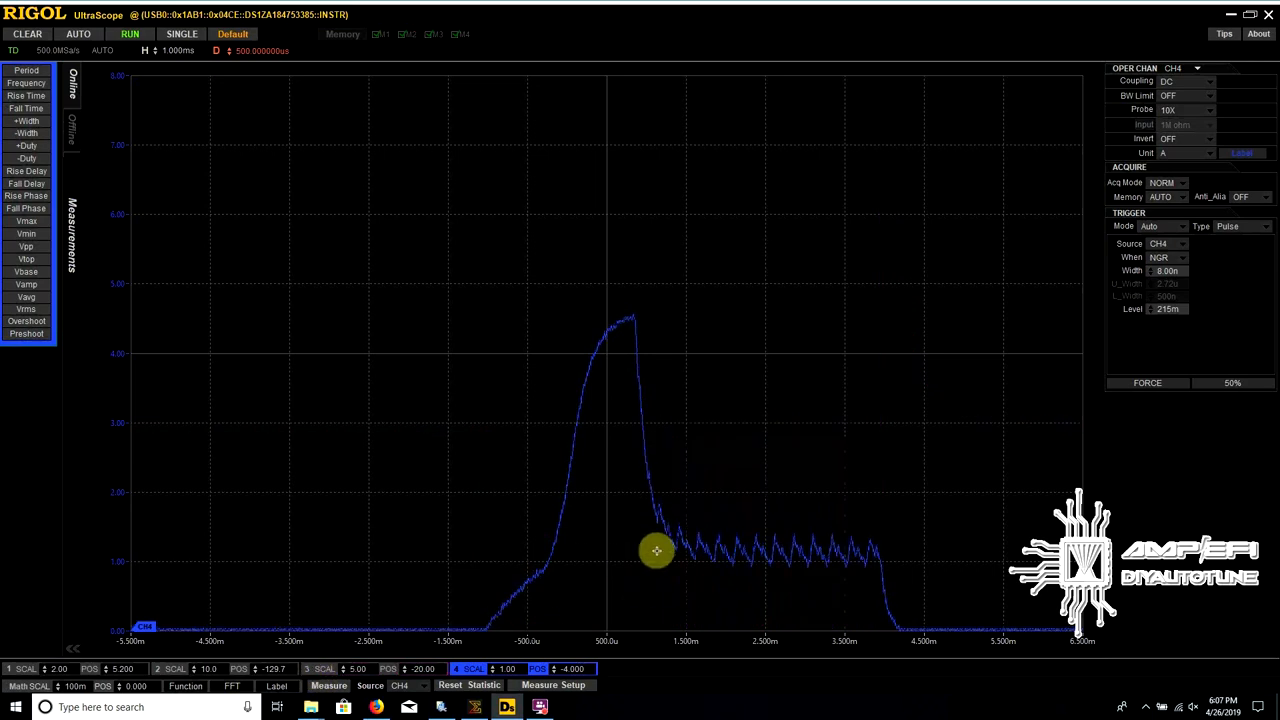
pyautogui.moveTo(712, 550)
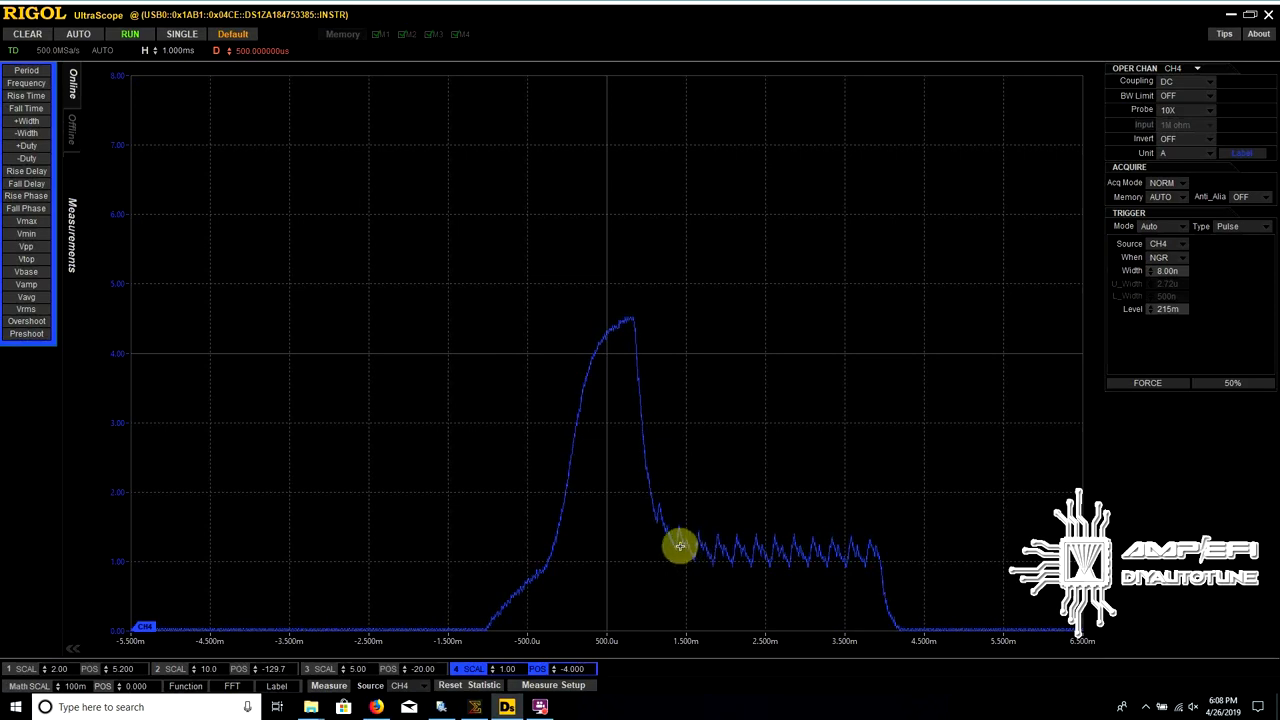
pyautogui.moveTo(742, 548)
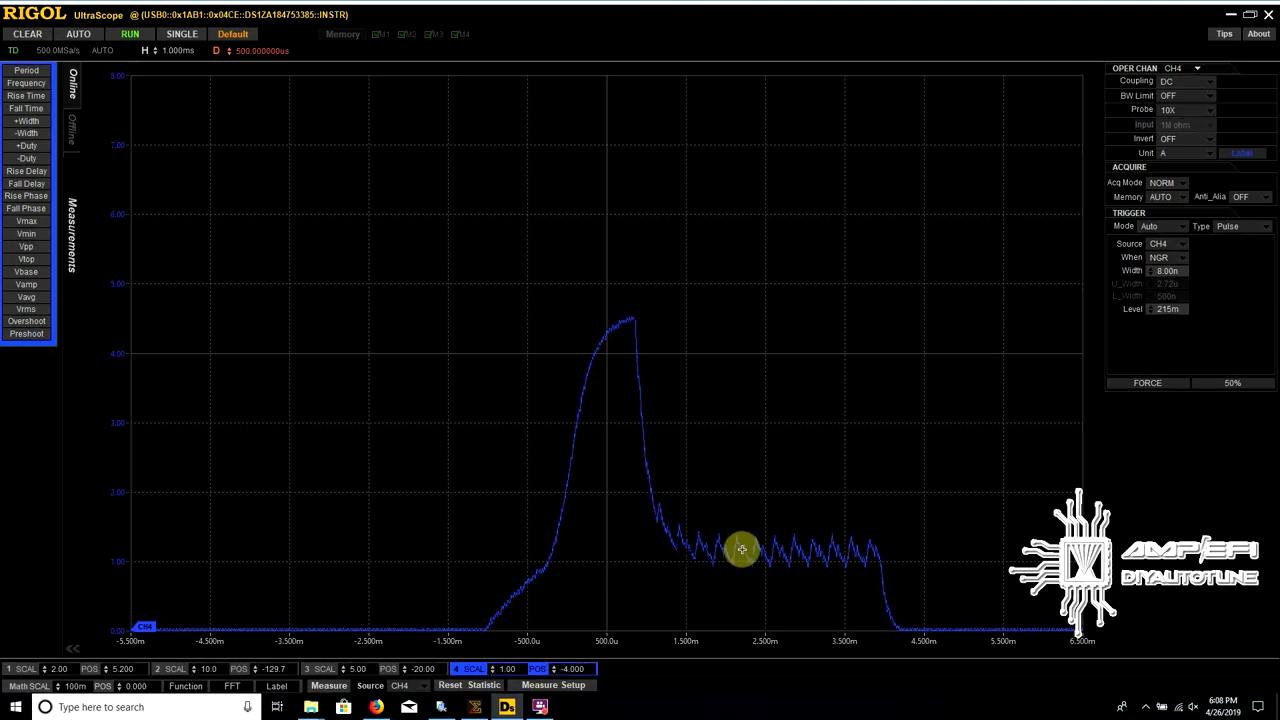
pyautogui.moveTo(768, 576)
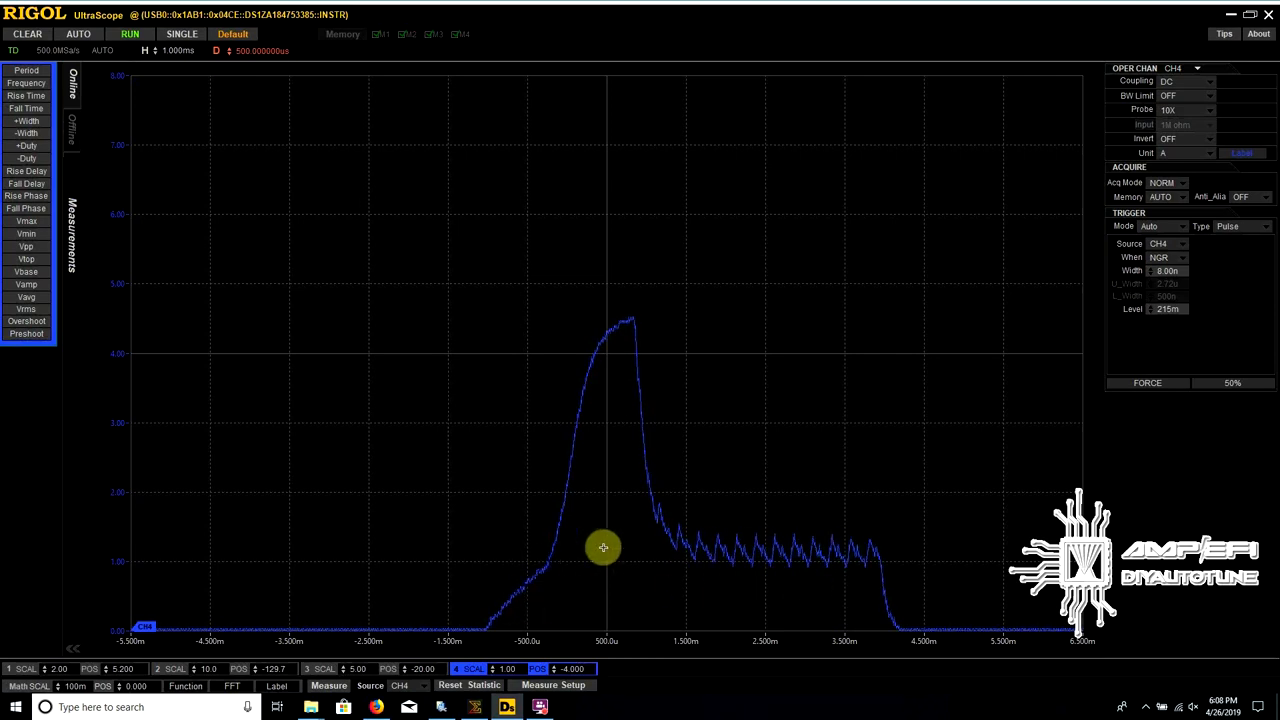
pyautogui.moveTo(670, 552)
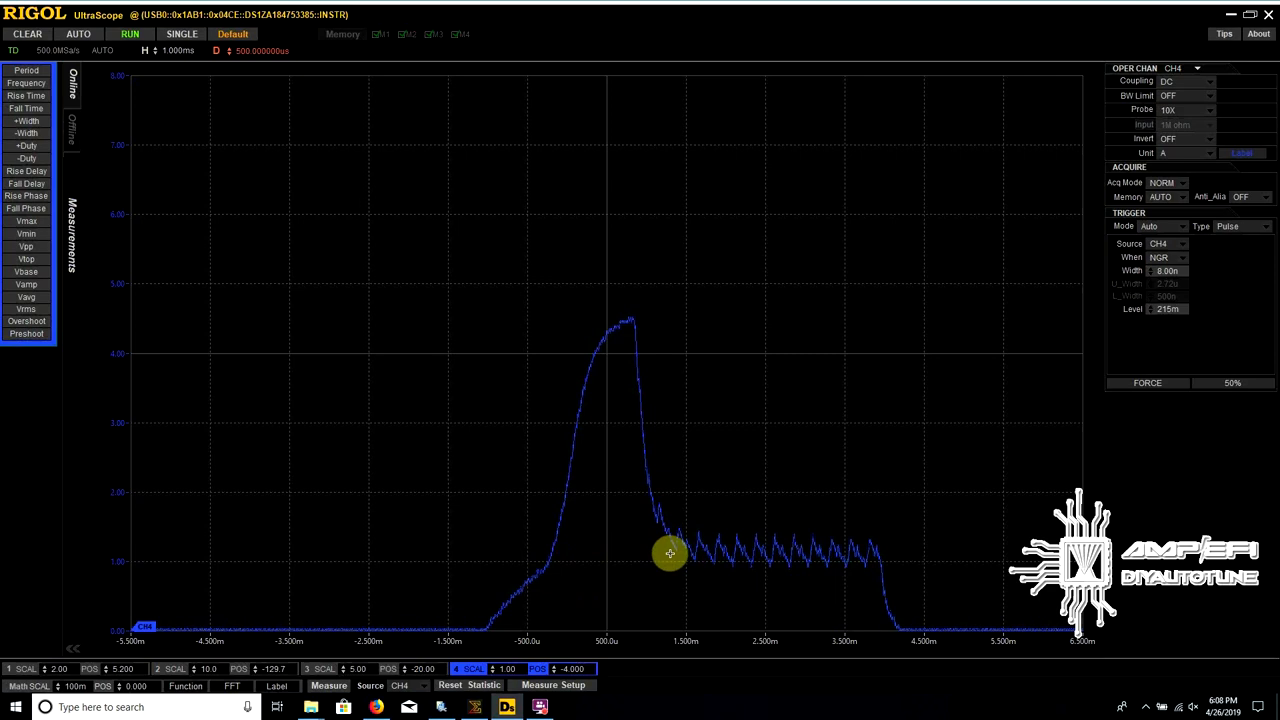
pyautogui.moveTo(776, 564)
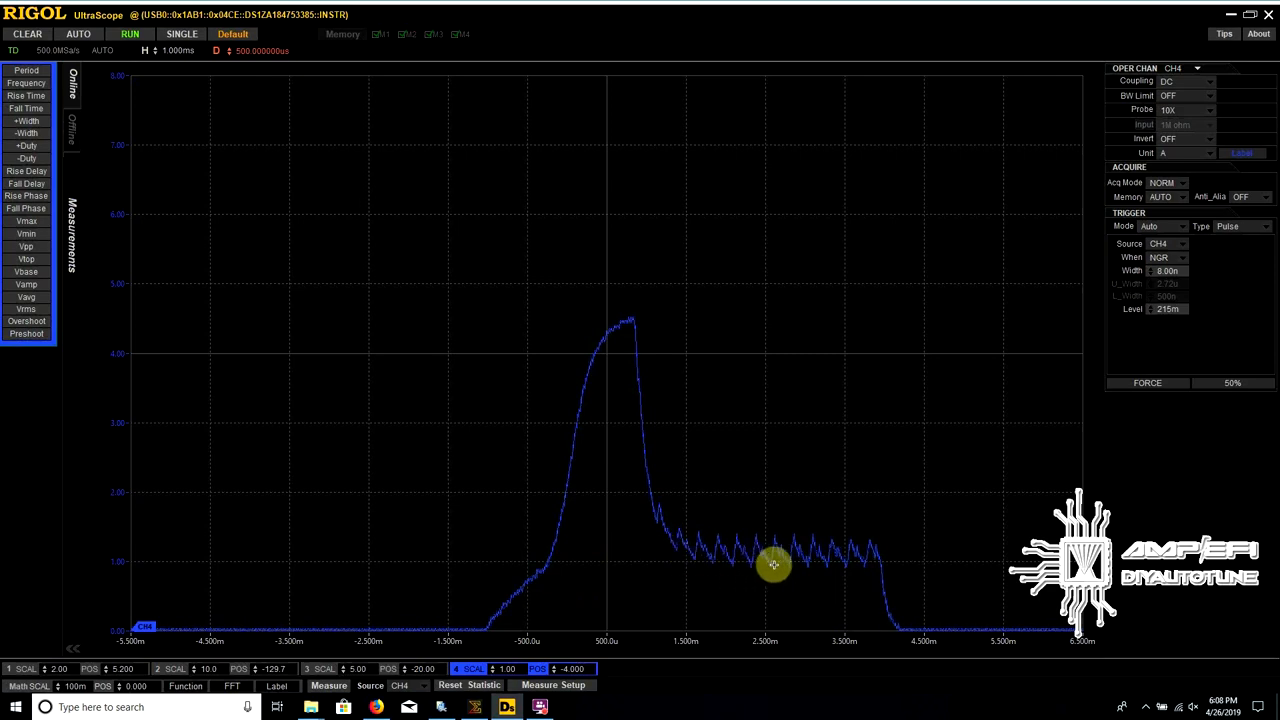
pyautogui.moveTo(868, 560)
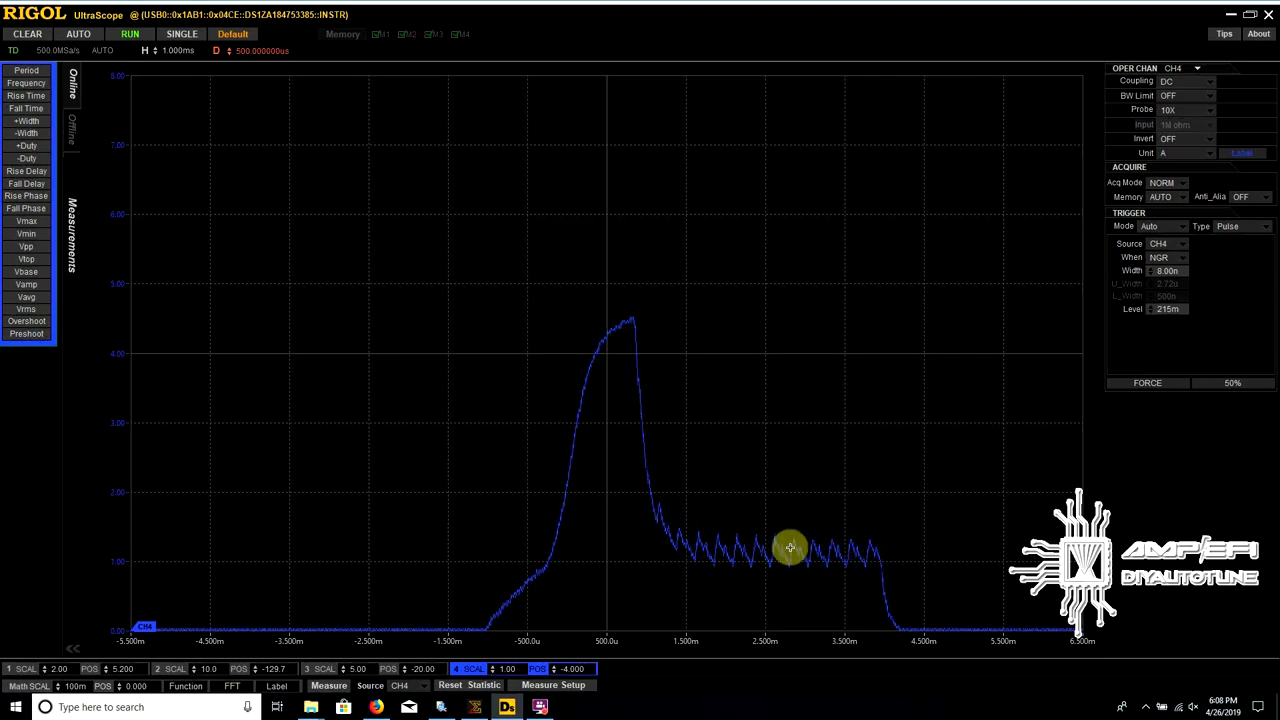
pyautogui.moveTo(700, 538)
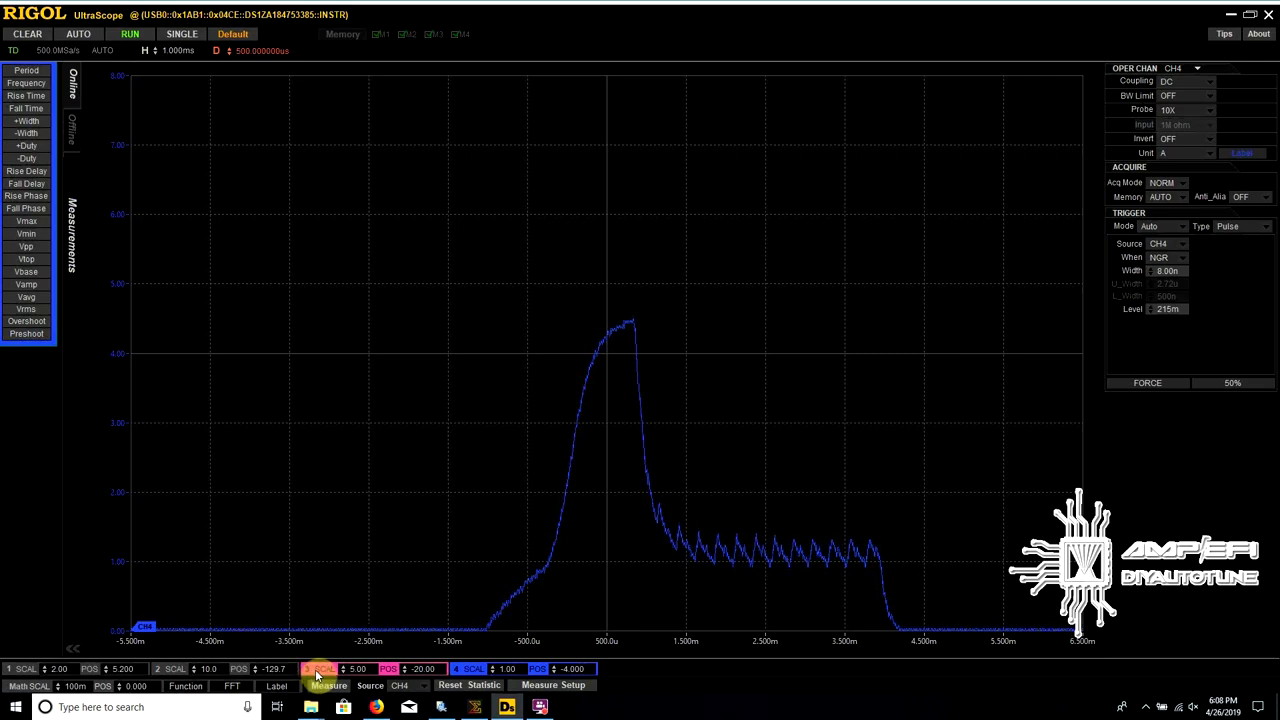
# - Re-enable the pink channel-1 voltage trace so it overlays the blue current waveform
pyautogui.click(324, 668)
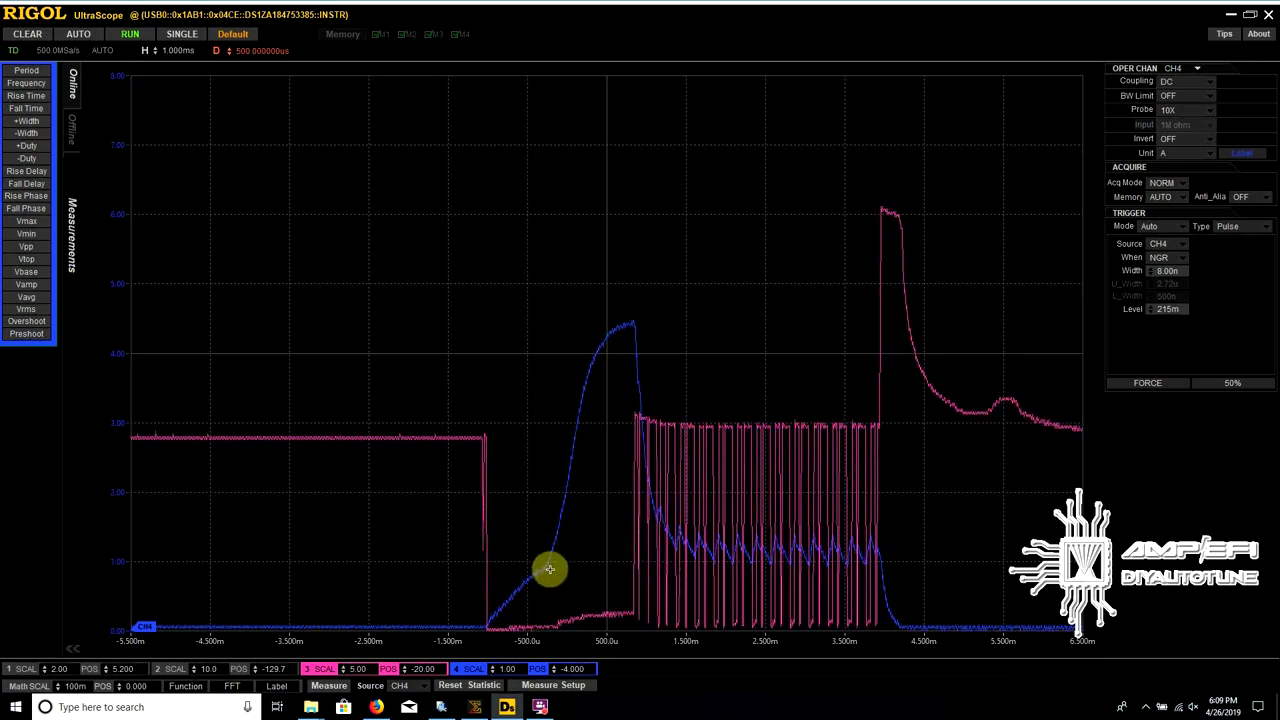
pyautogui.moveTo(488, 624)
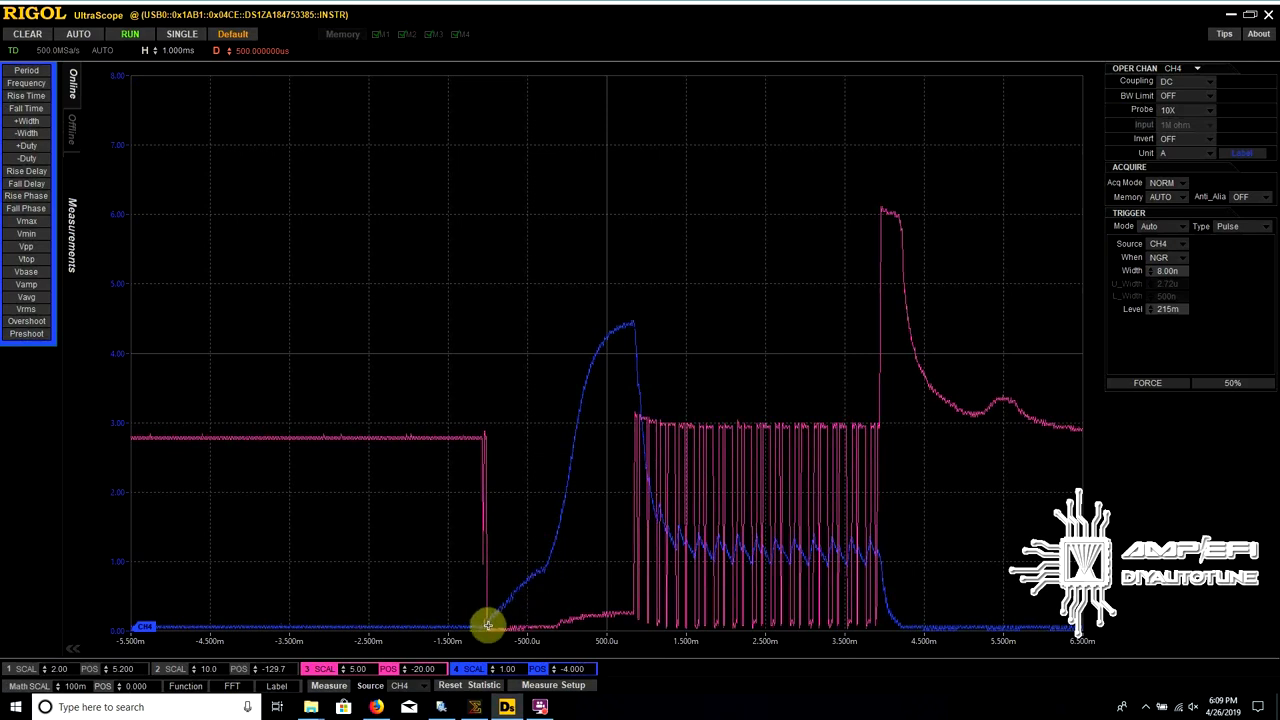
pyautogui.moveTo(544, 572)
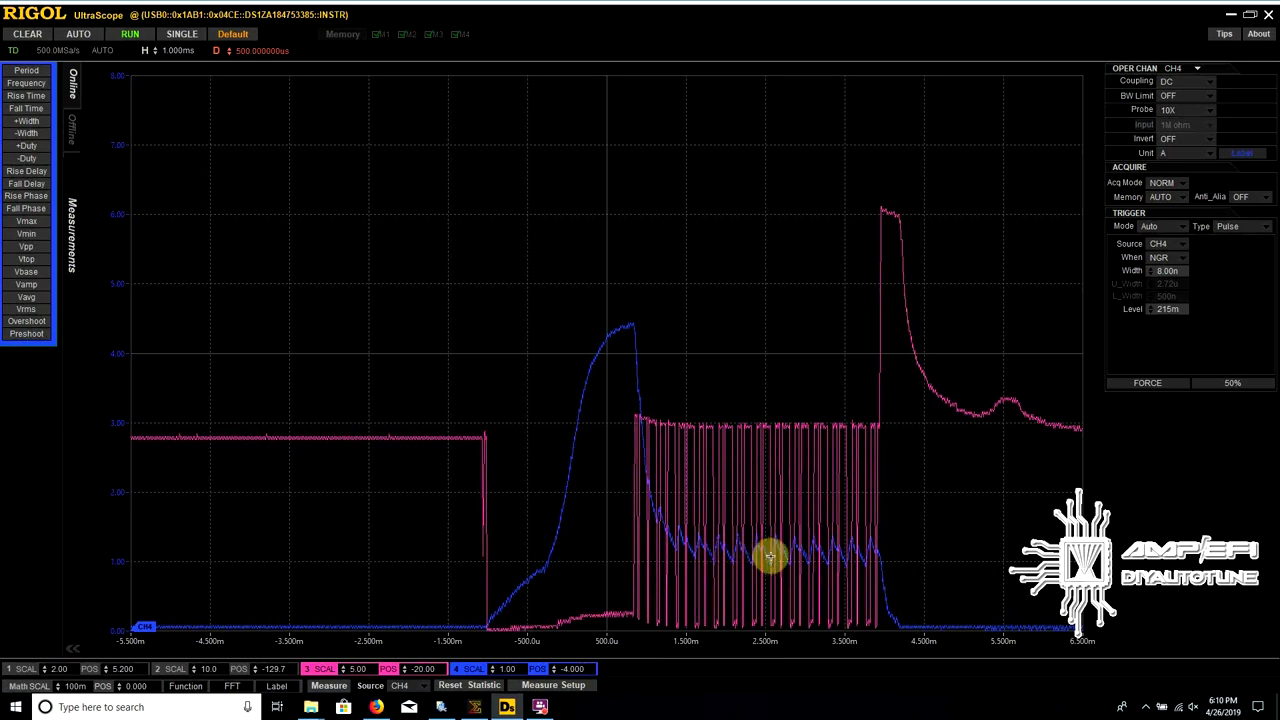
pyautogui.moveTo(878, 556)
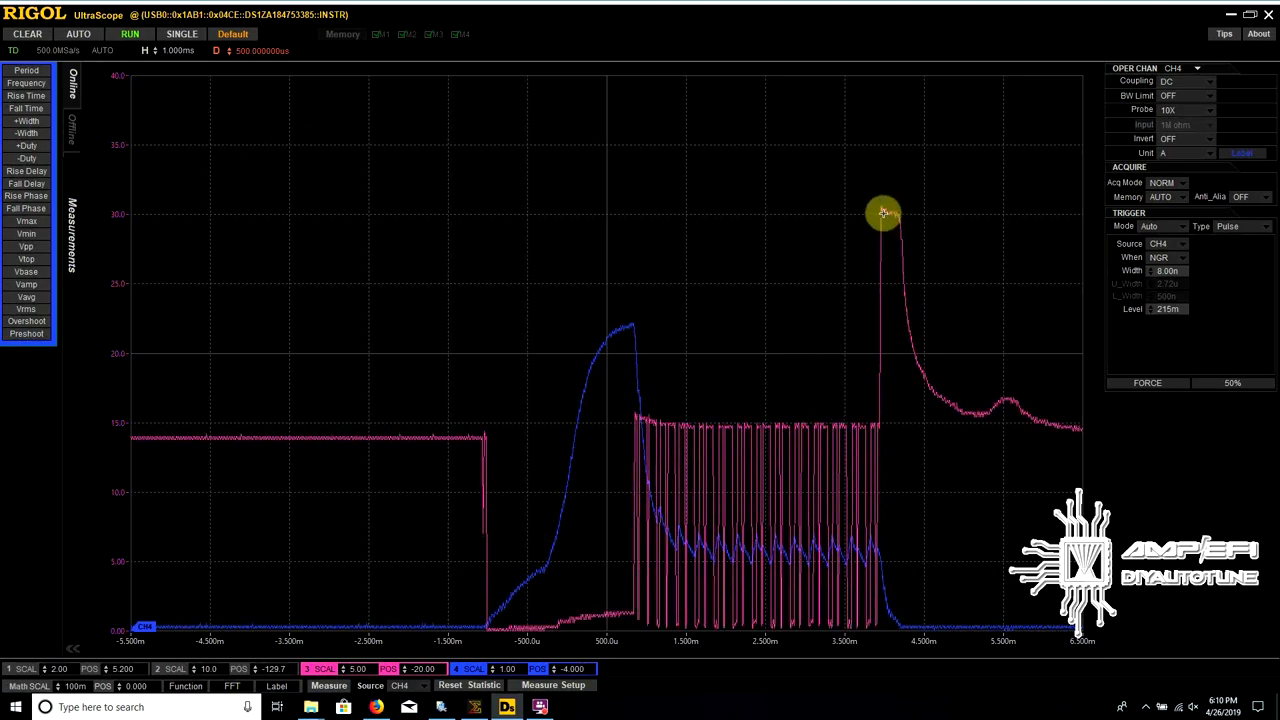
pyautogui.moveTo(112, 220)
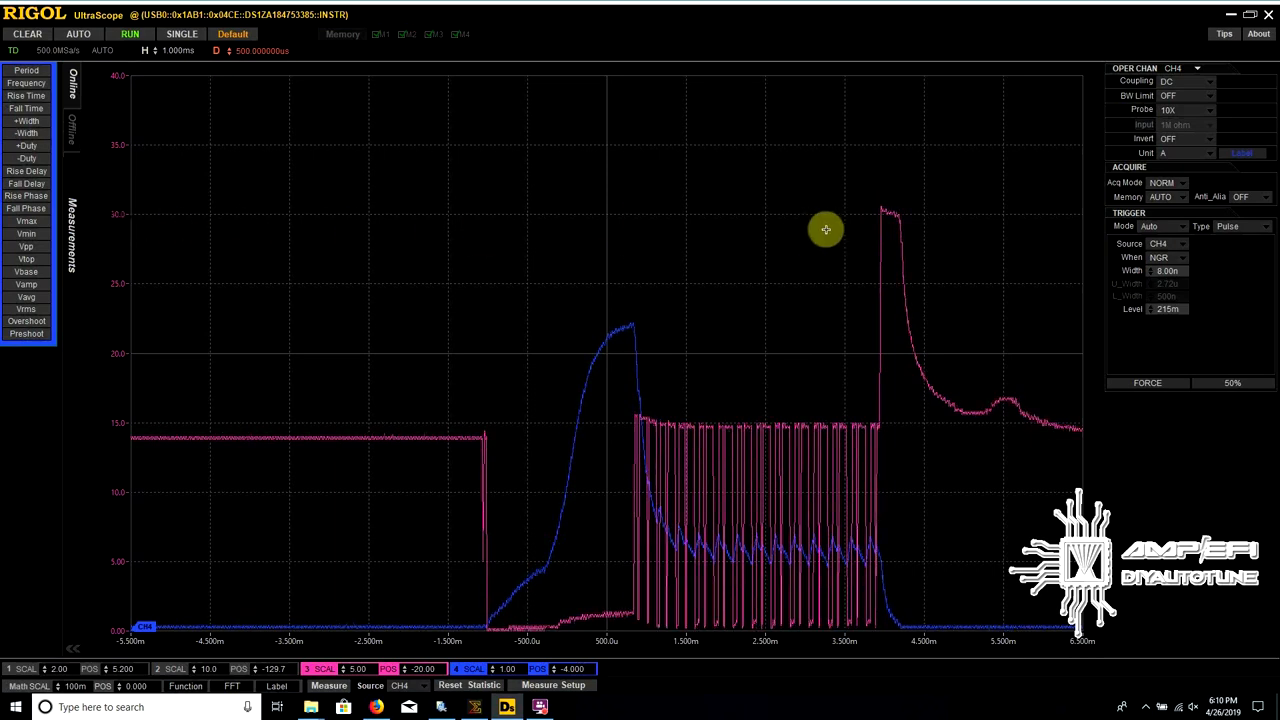
pyautogui.moveTo(884, 216)
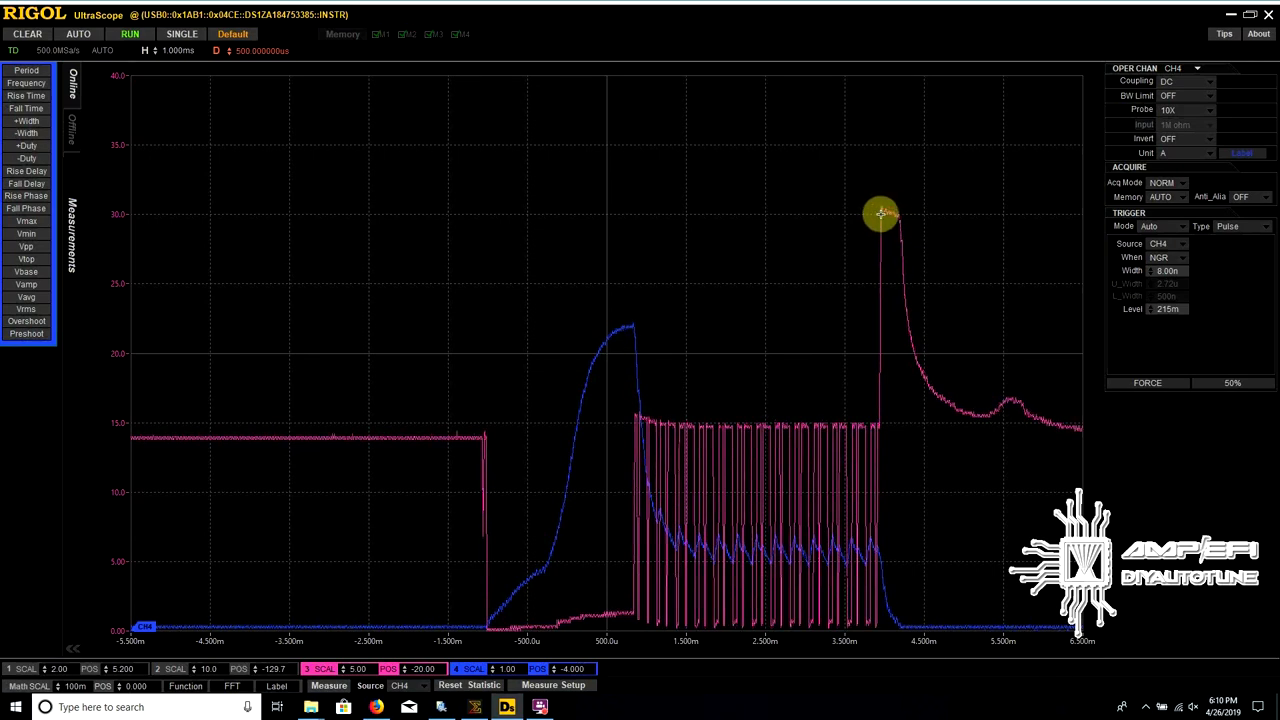
pyautogui.moveTo(882, 570)
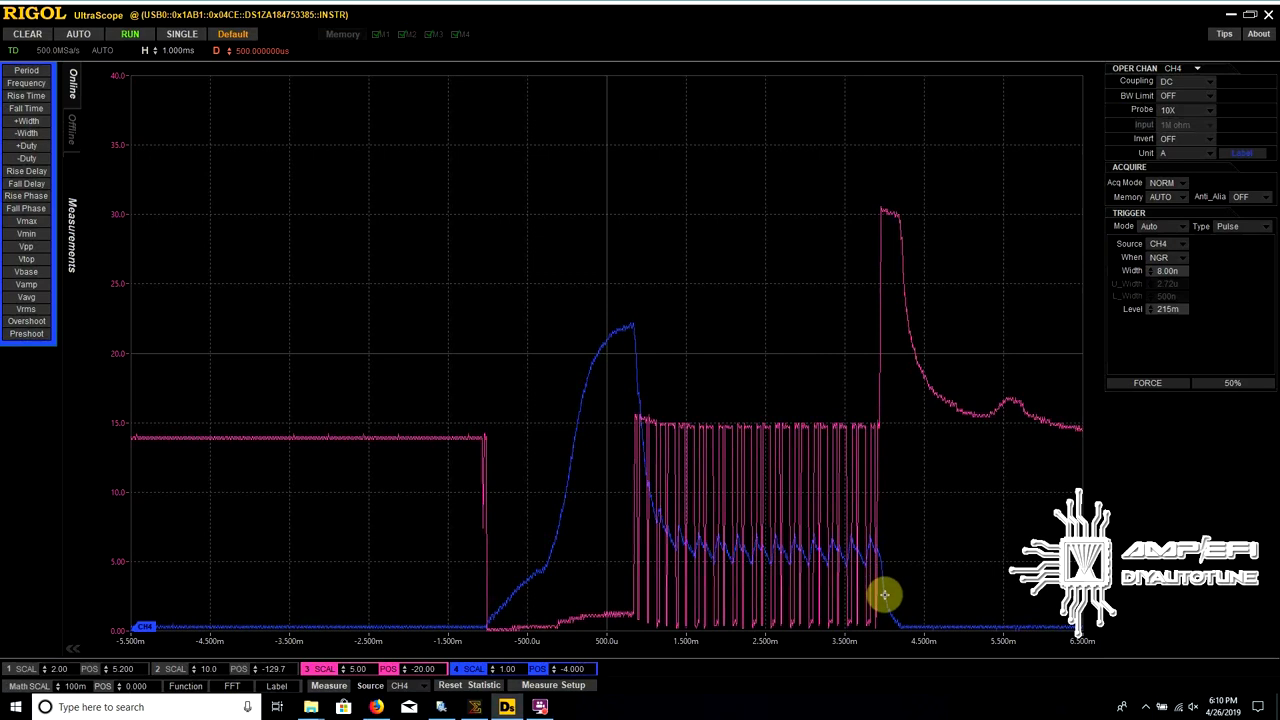
pyautogui.moveTo(892, 618)
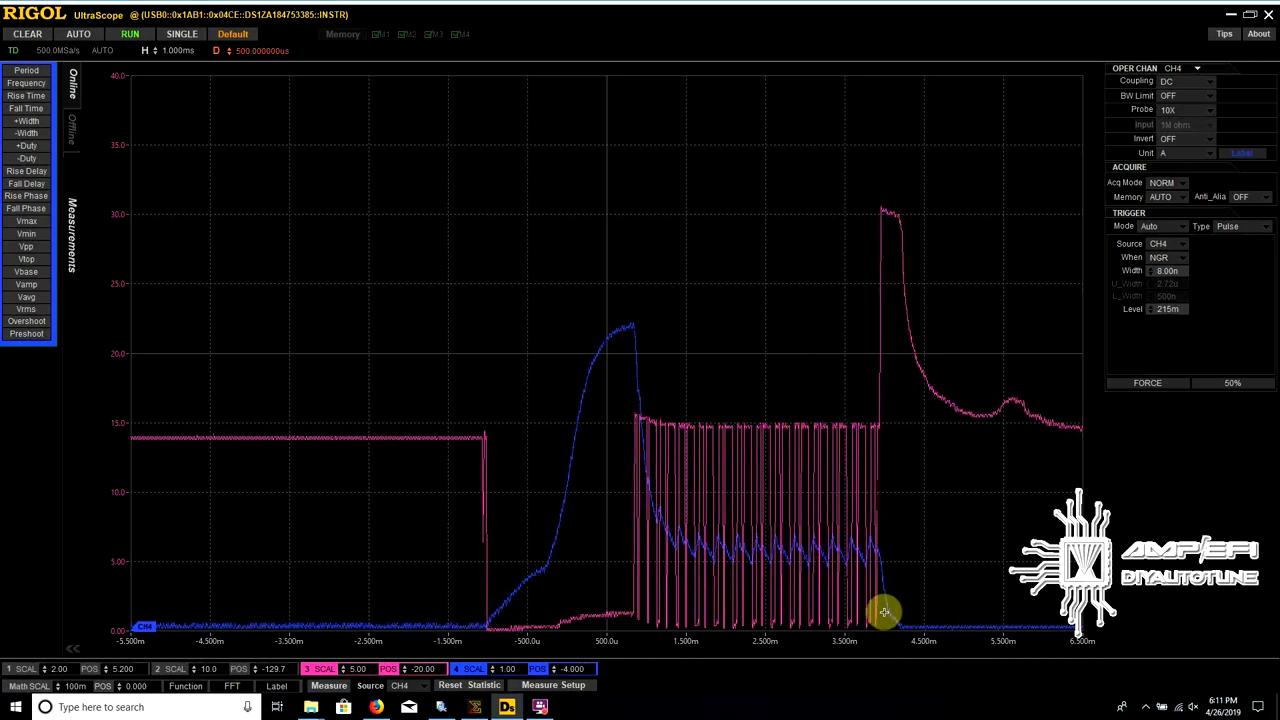
pyautogui.moveTo(892, 616)
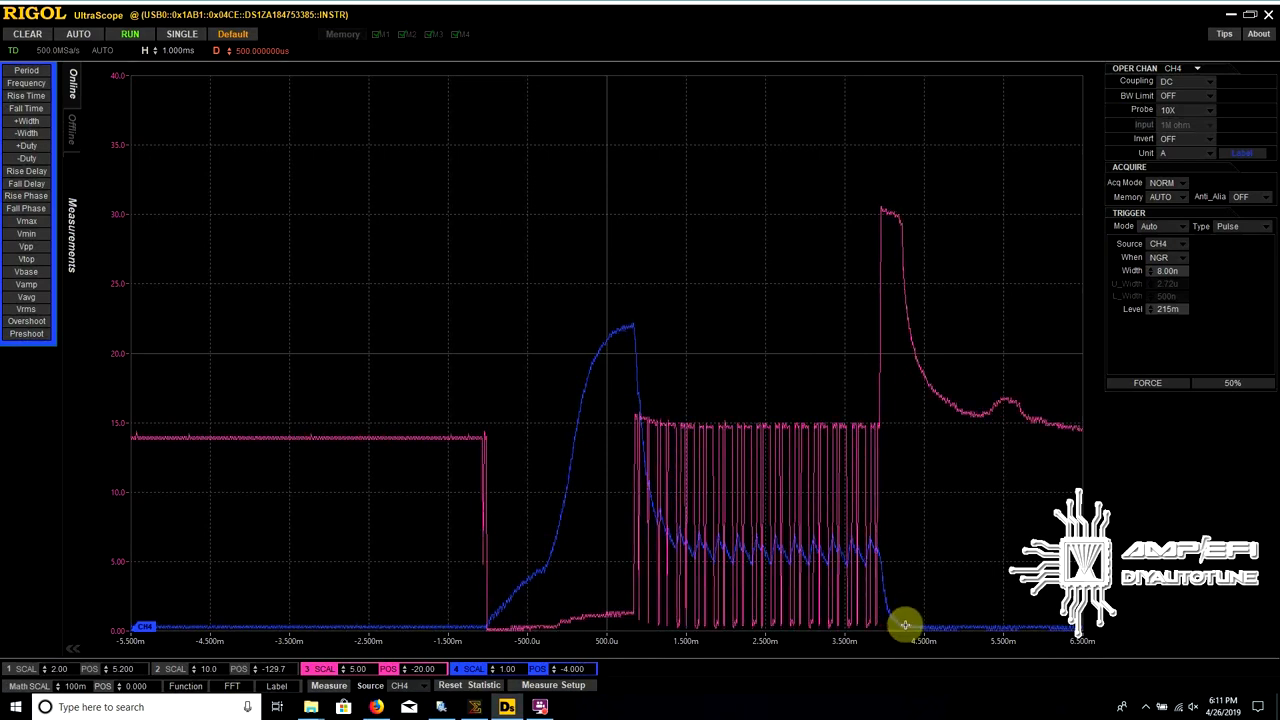
pyautogui.moveTo(956, 630)
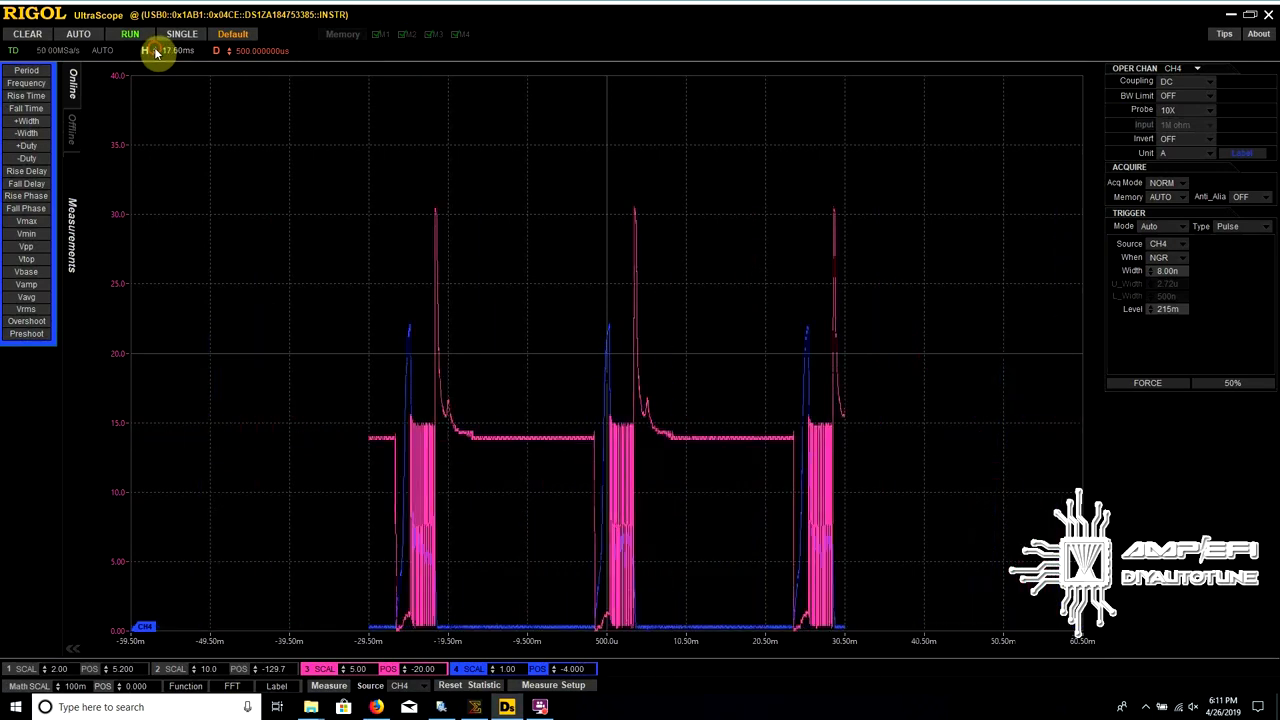
# - Coarsen the horizontal timebase from 1 ms to about 20 ms per division to show repeated firings
pyautogui.click(156, 50)
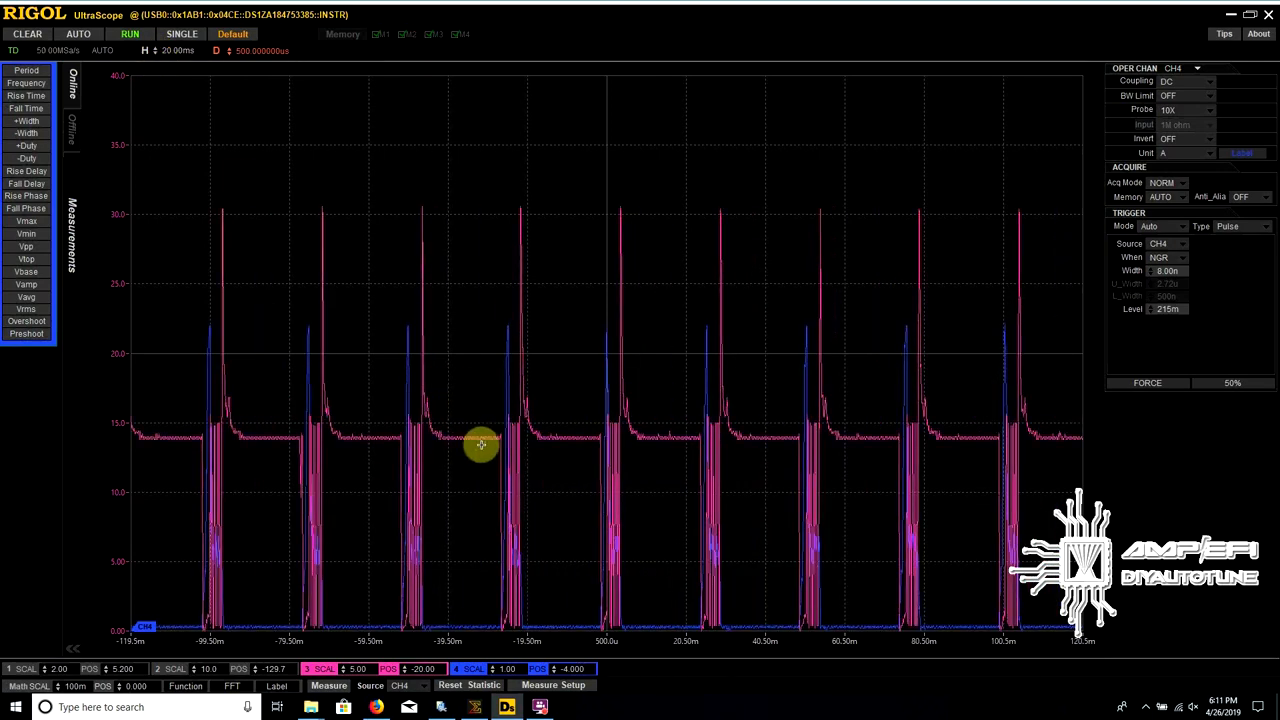